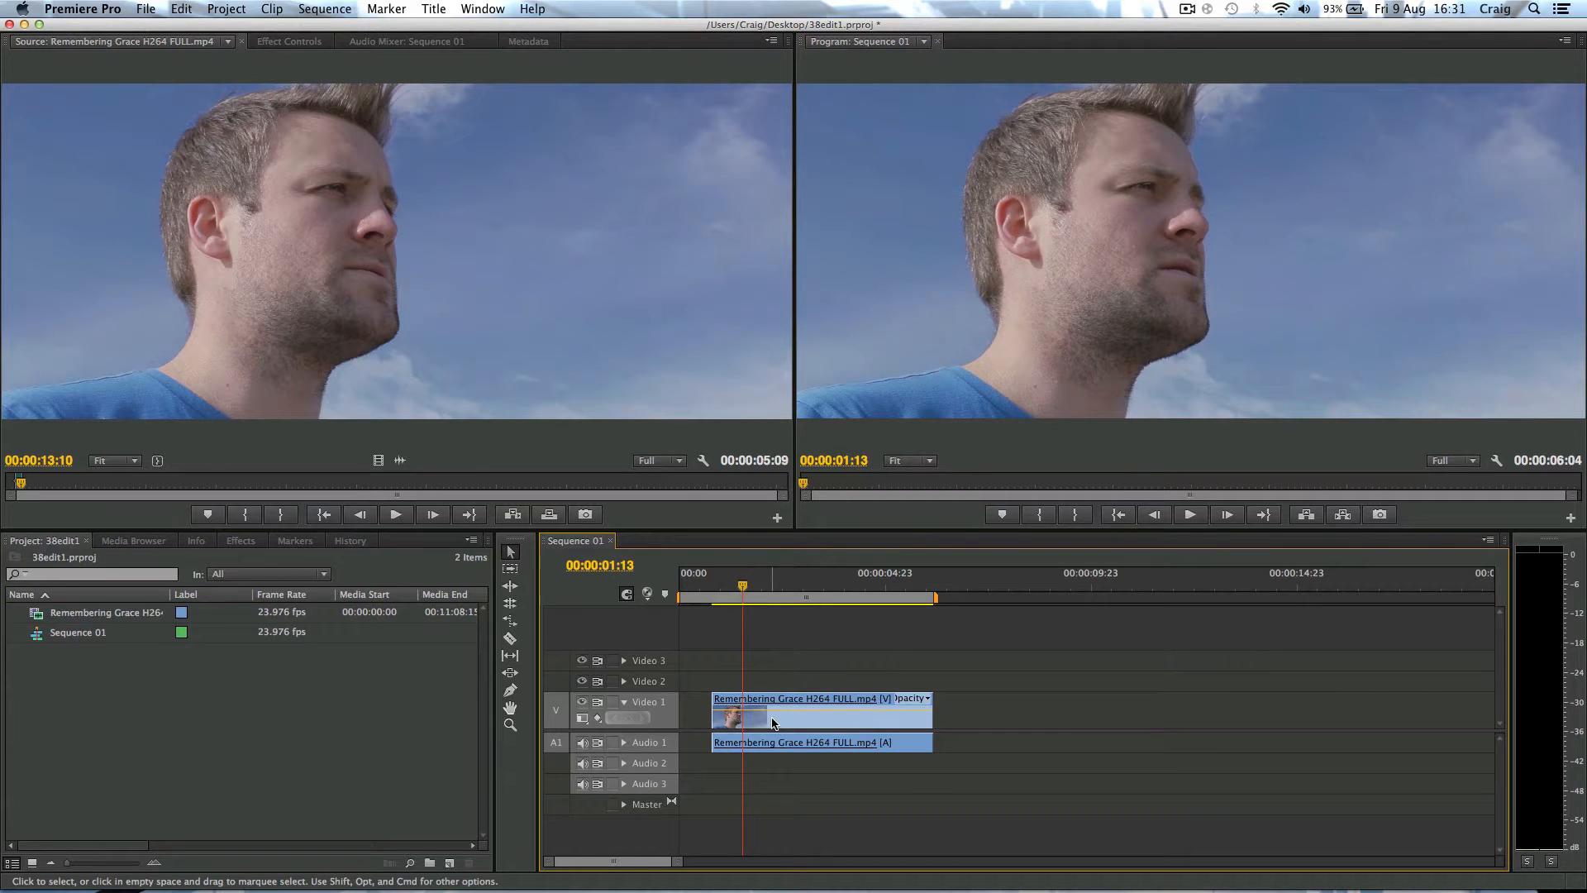
Select the Remembering Grace clip on Video 1 with the playhead at 00:00:02:05
click(824, 587)
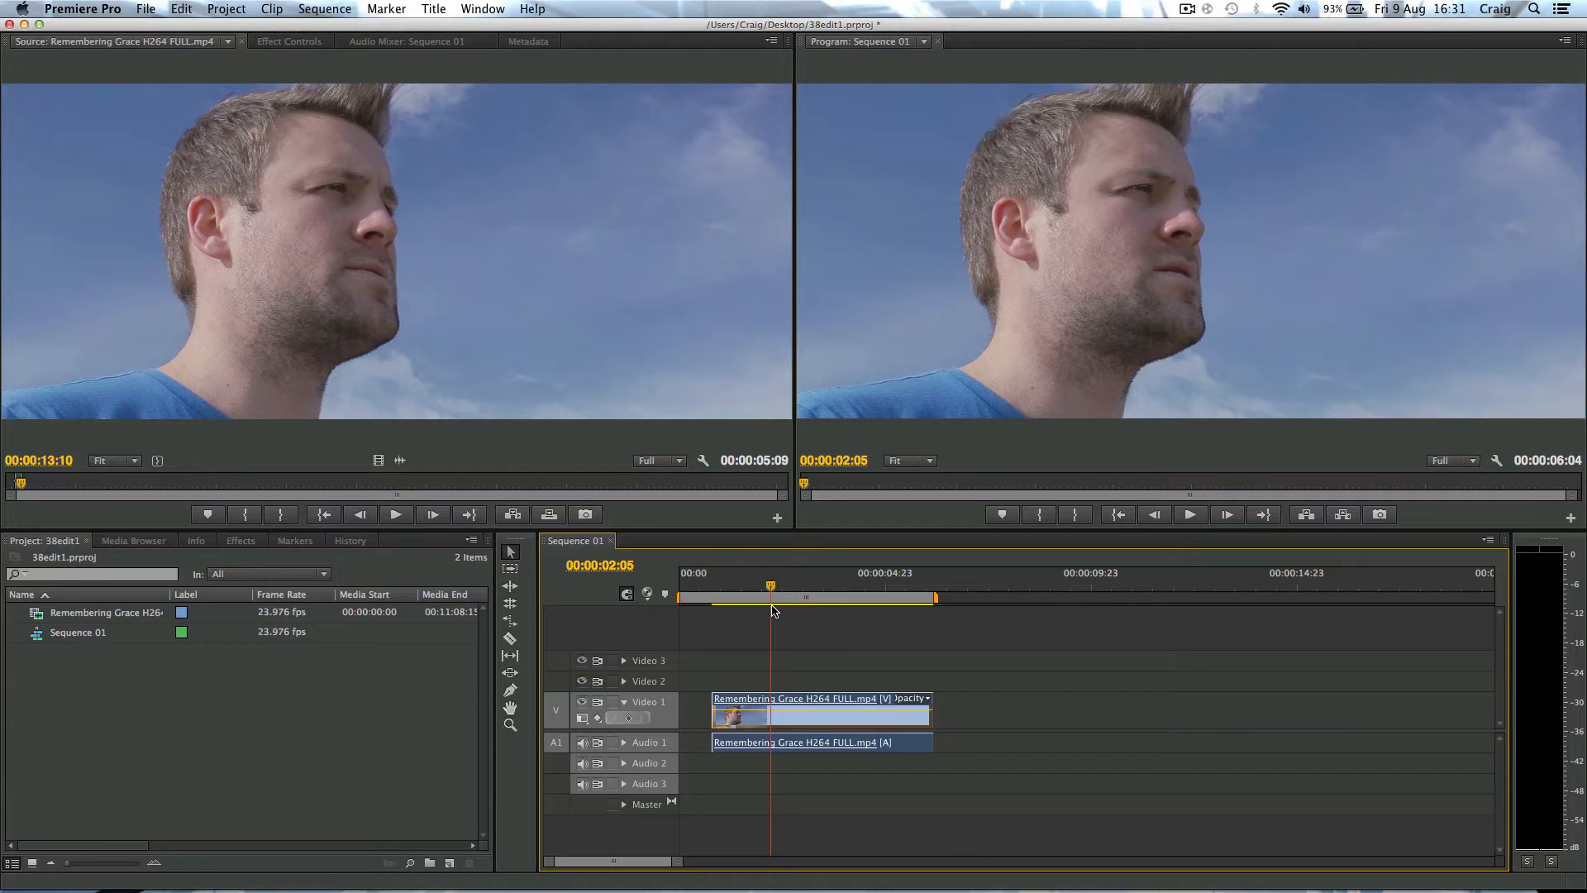
mouse_move(744, 605)
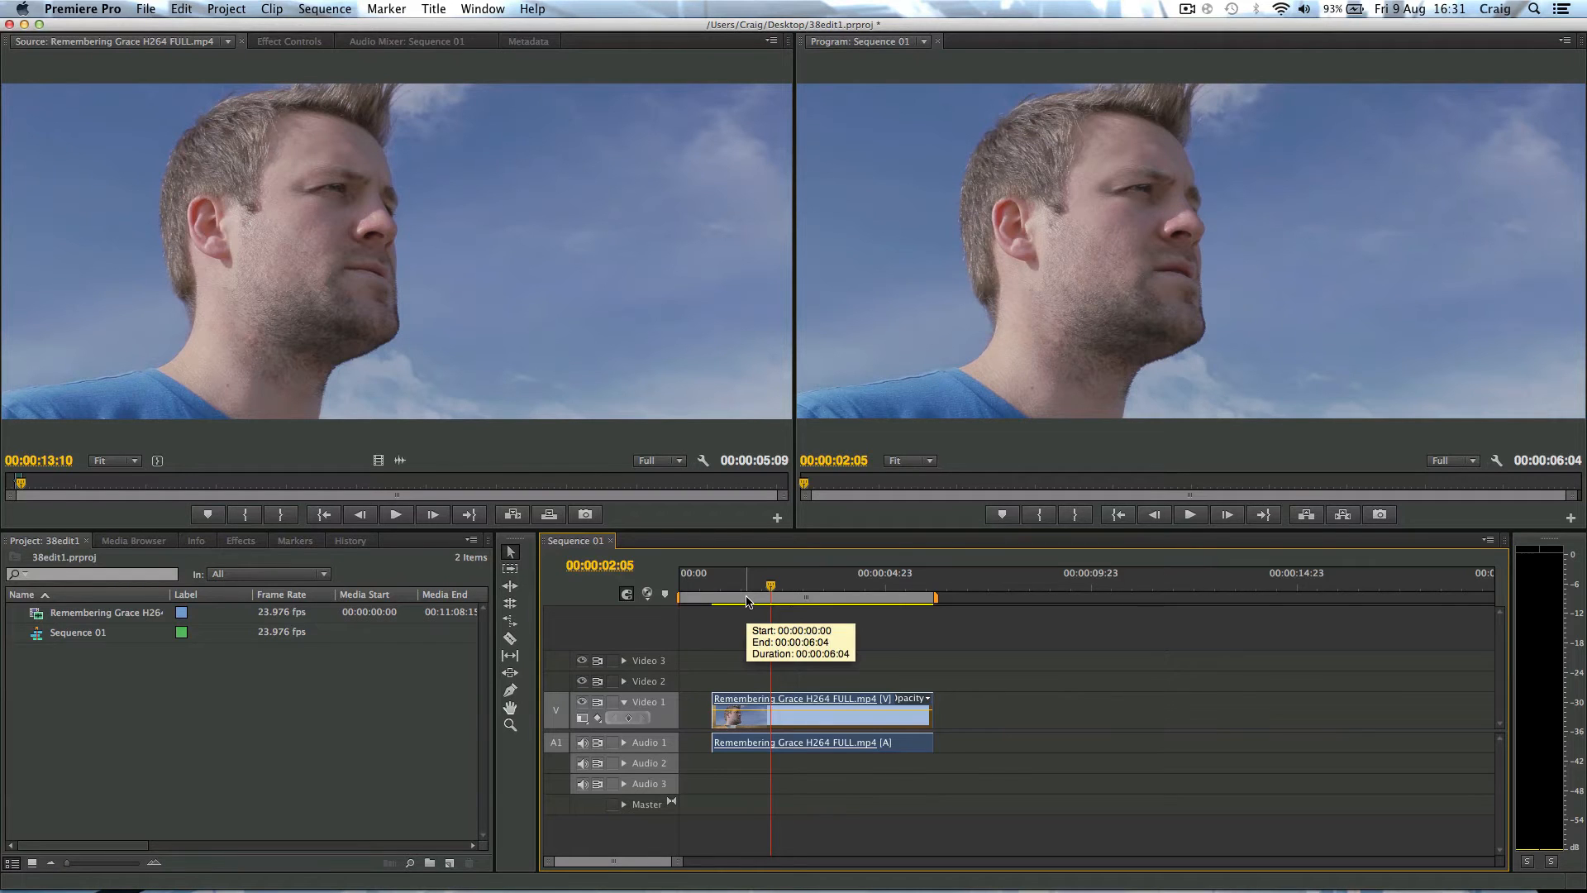
mouse_move(807, 724)
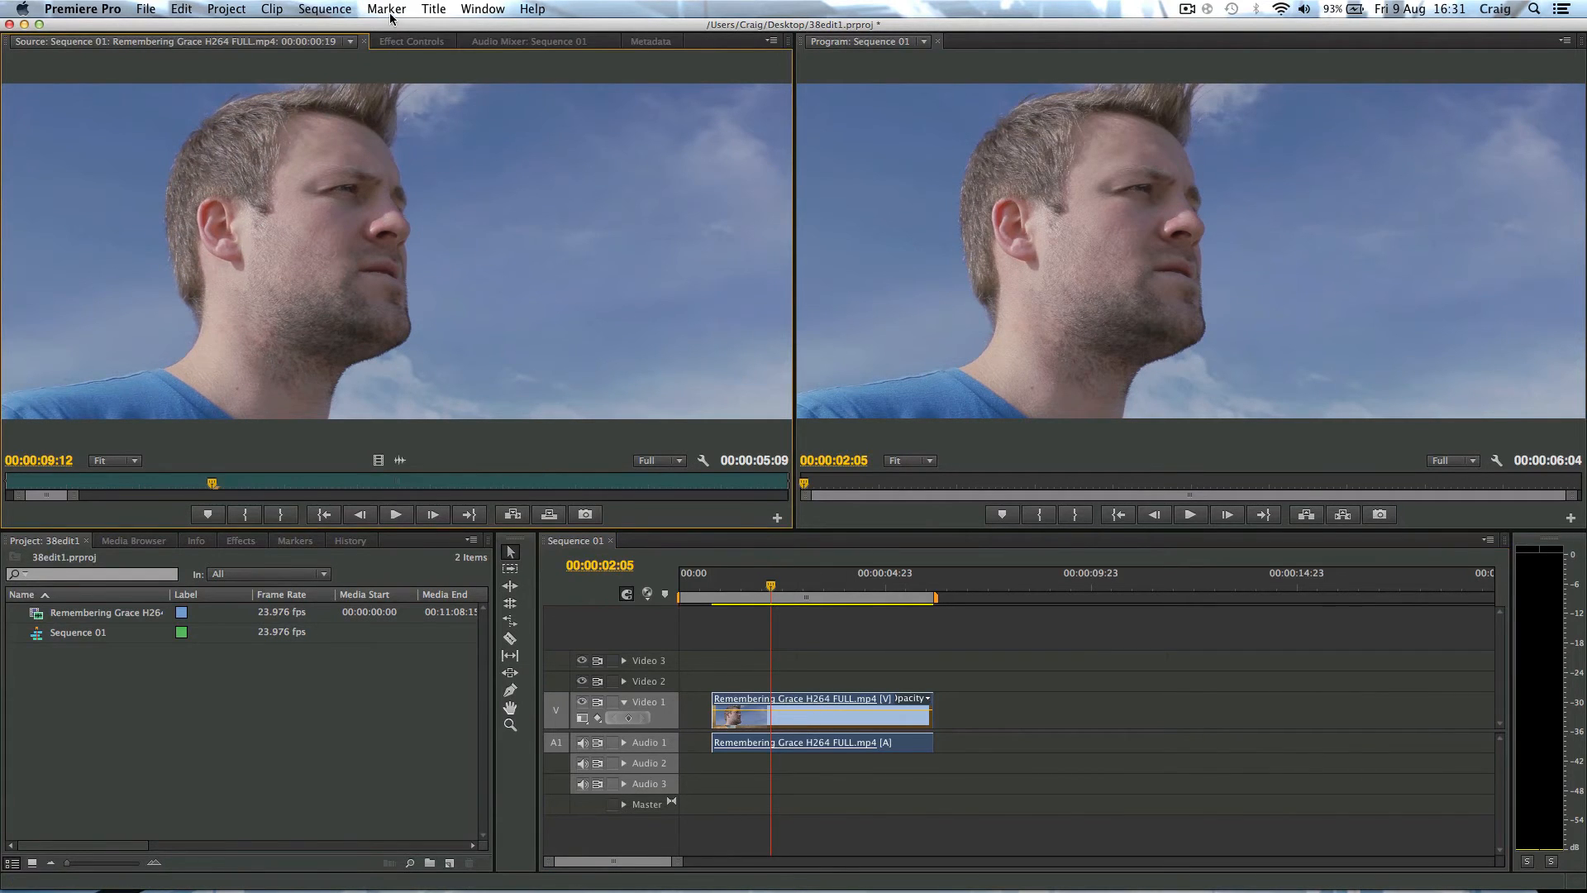
Expand Motion in Effect Controls and set the clip's Rotation to 180°
click(410, 40)
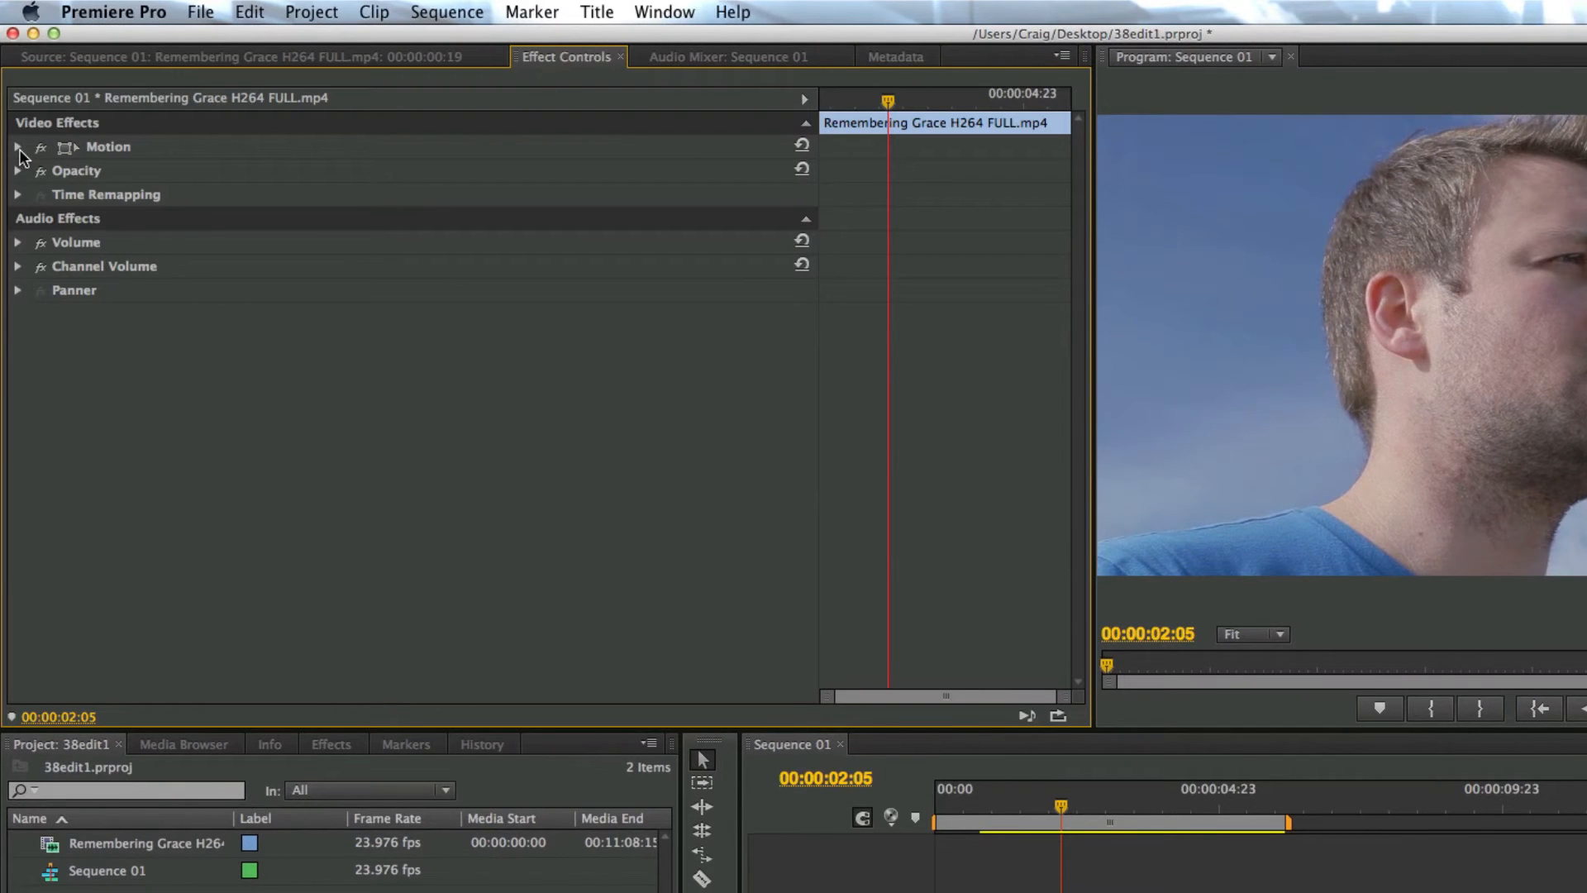
click(18, 145)
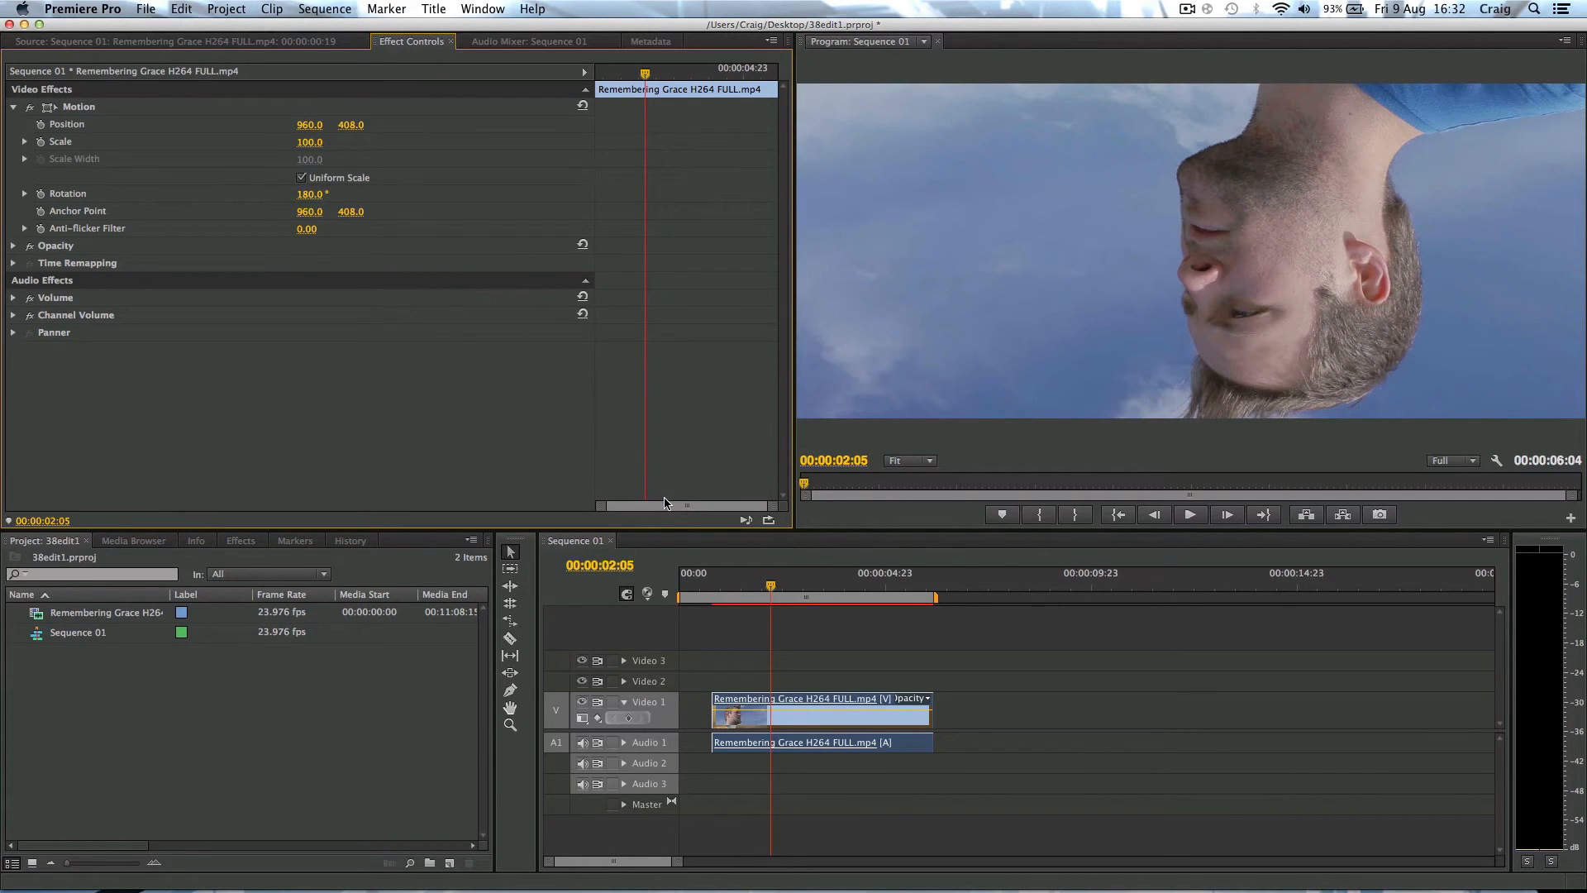
Set Motion Rotation to 90°, then back to 0.0 so the footage is upright
click(1189, 514)
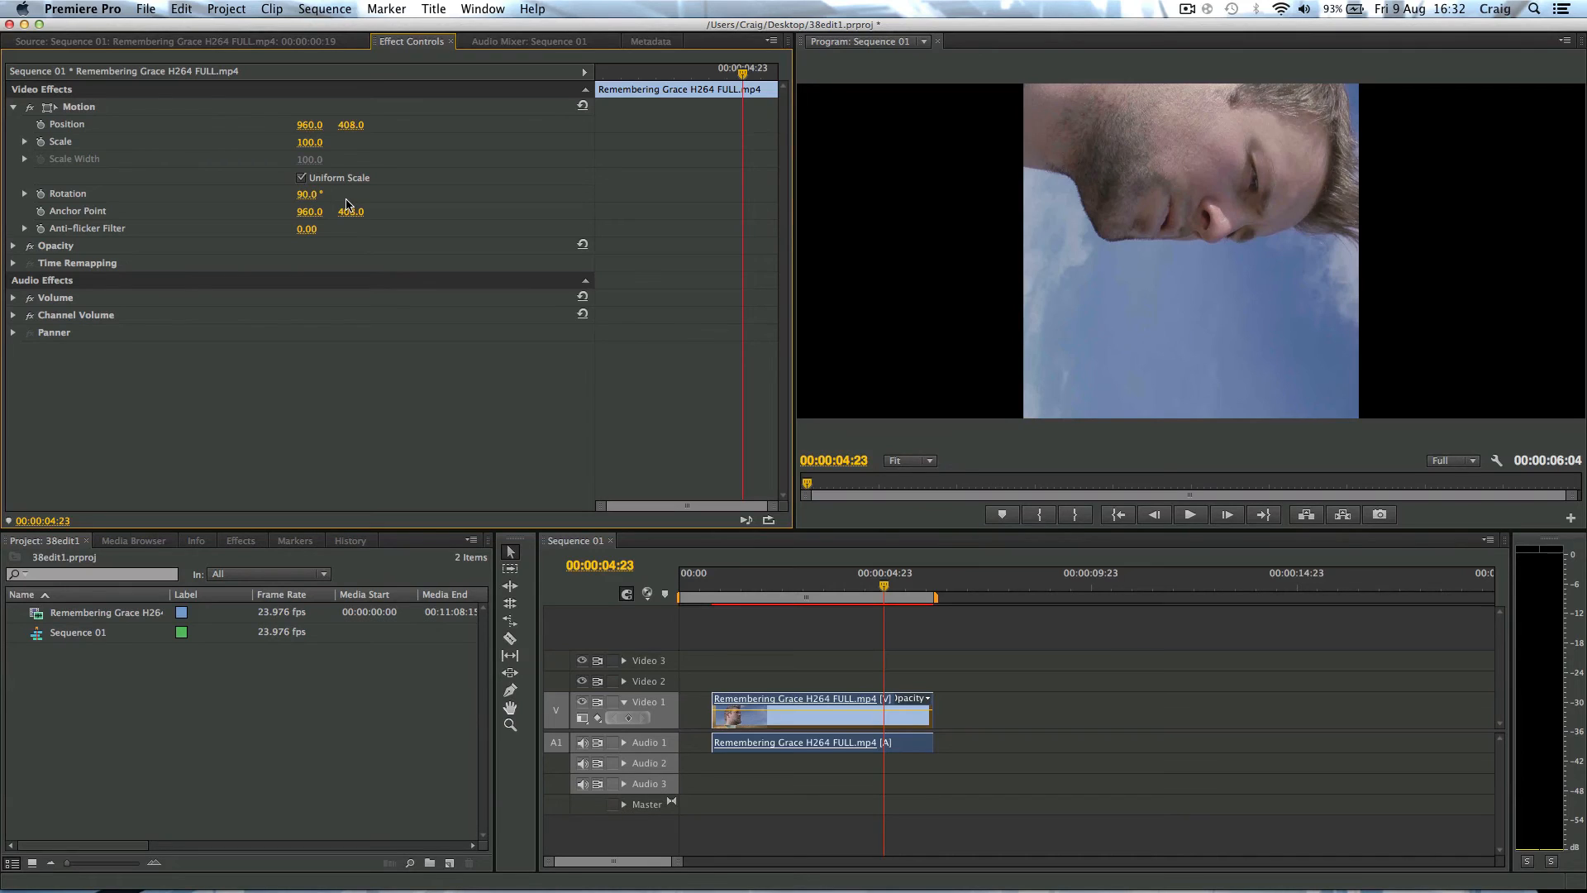
double_click(308, 193)
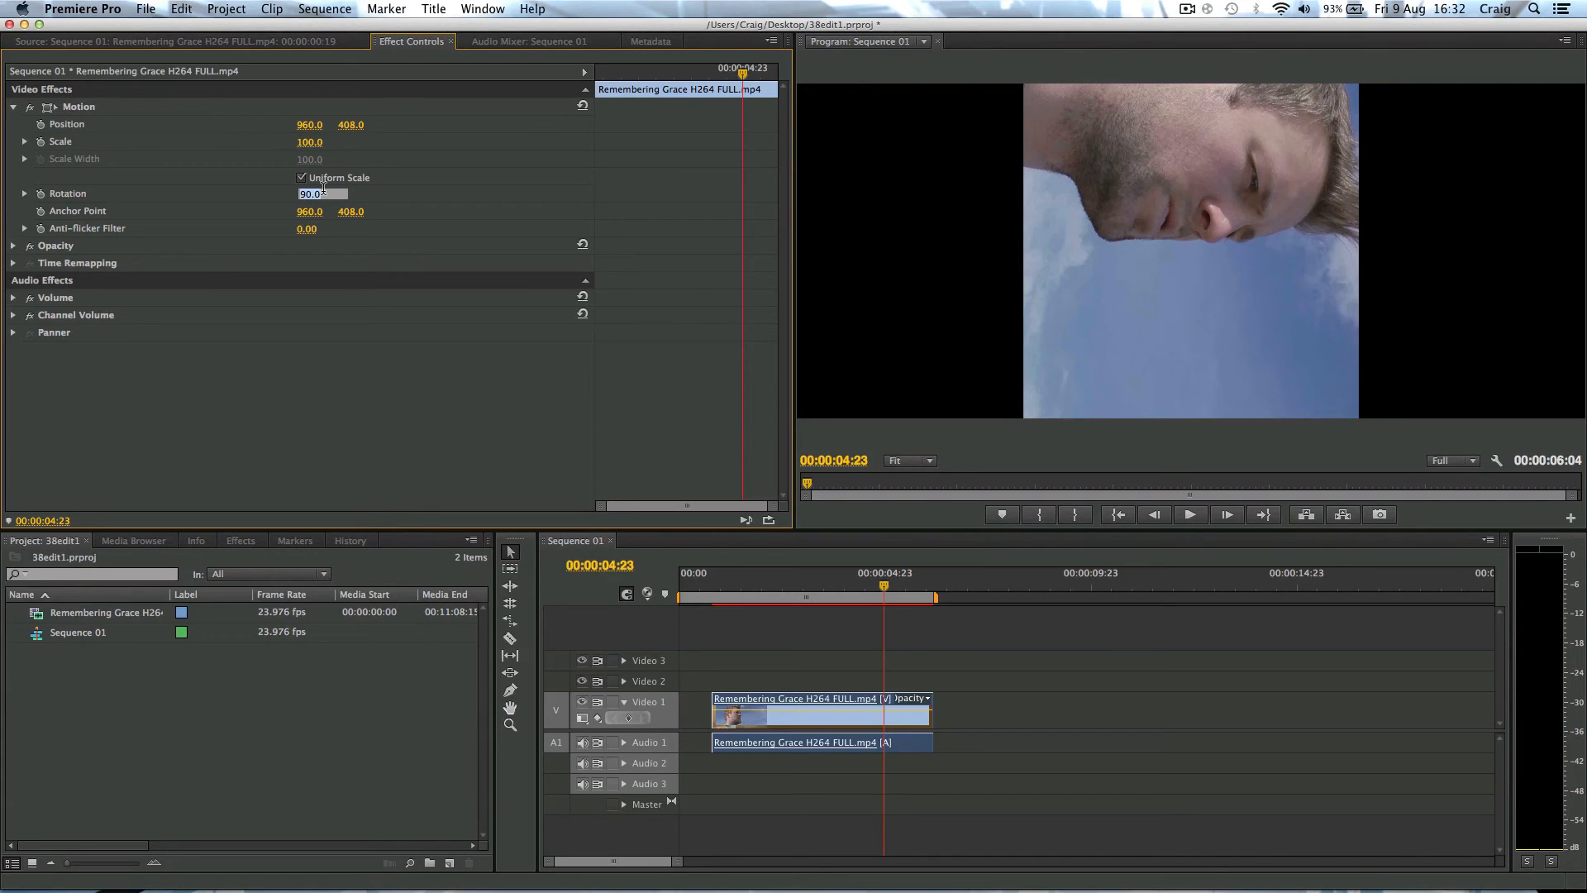
text(0.0)
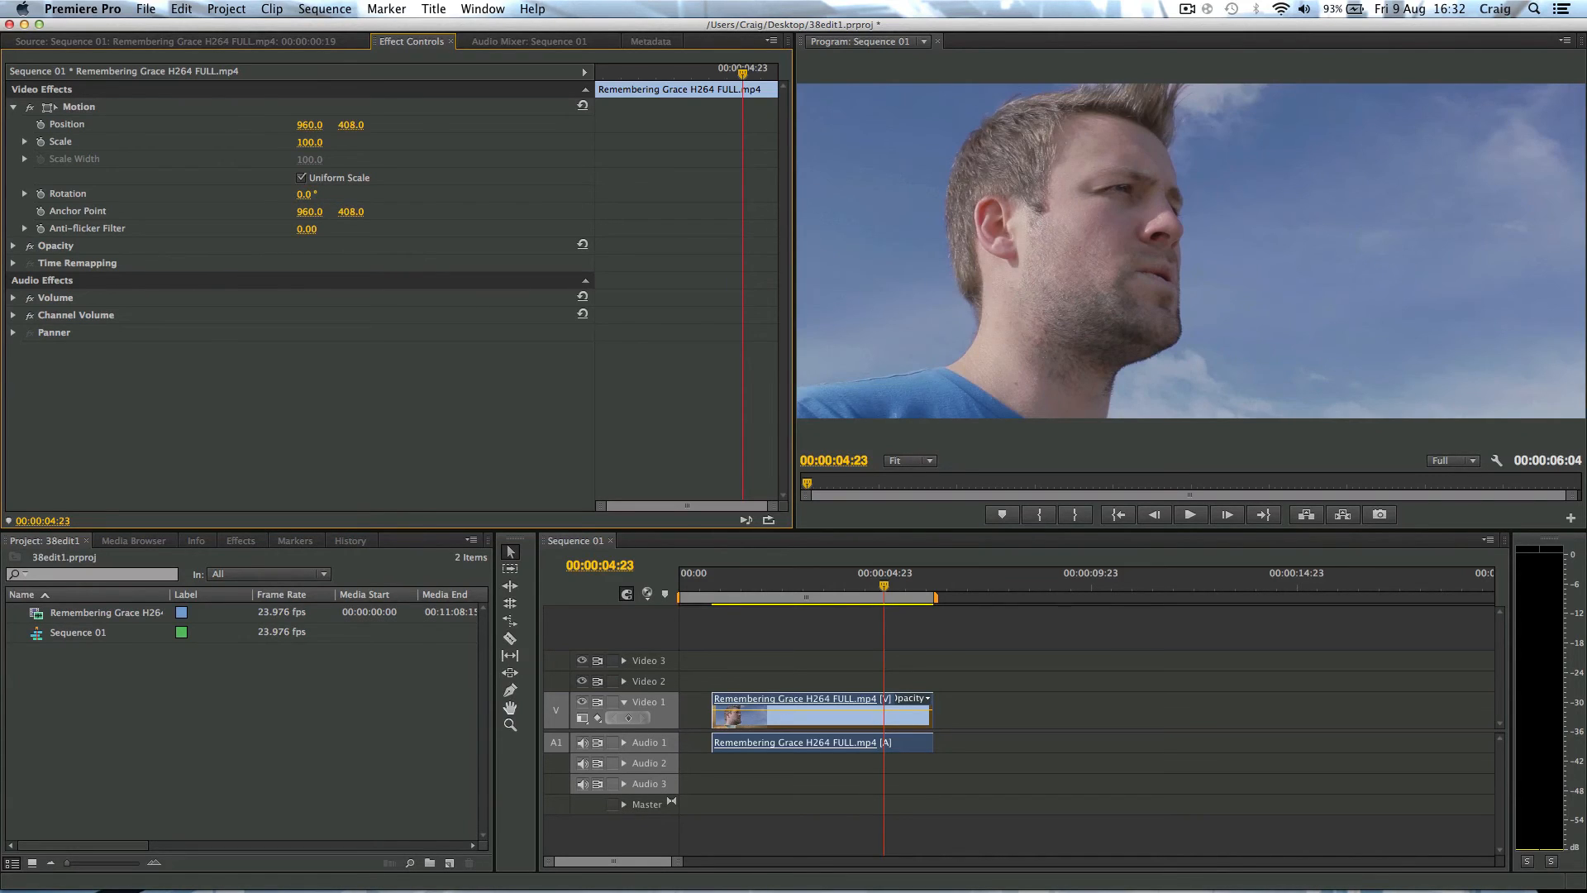